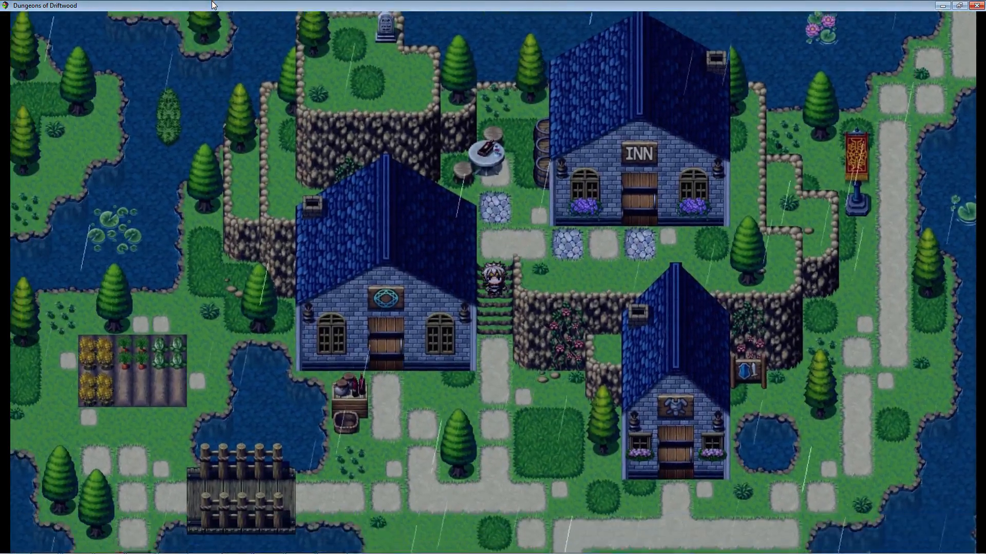
- Close the Dungeons of Driftwood playtest and return to the Feyilon World Map
{"action": "key", "text": "Right"}
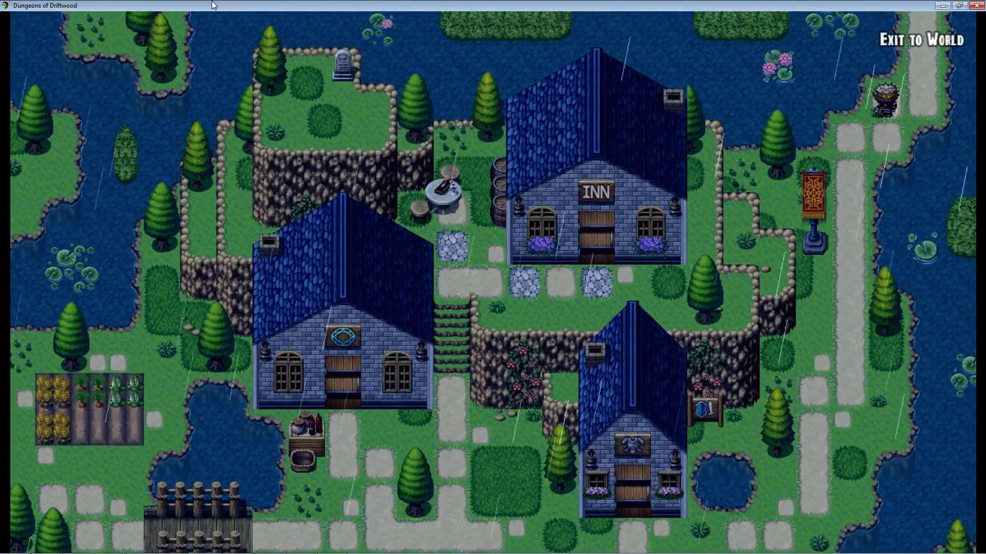
{"action": "left_click", "coordinate": [921, 40]}
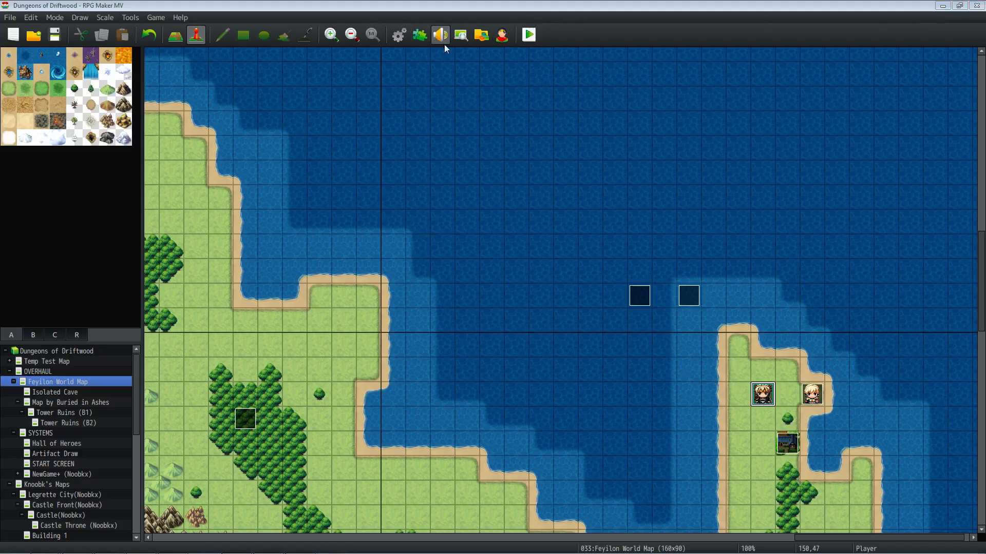
- Open GALV_ActionIndicators in the Plugin Manager and bring up its Y Offset value (0)
{"action": "left_click", "coordinate": [419, 33]}
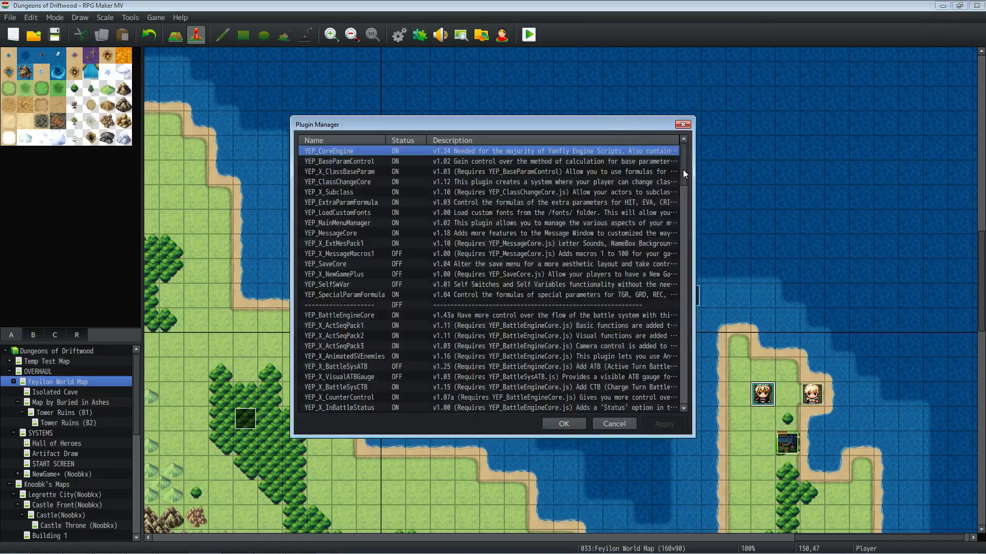
{"action": "scroll", "scroll_direction": "down", "scroll_amount": 3}
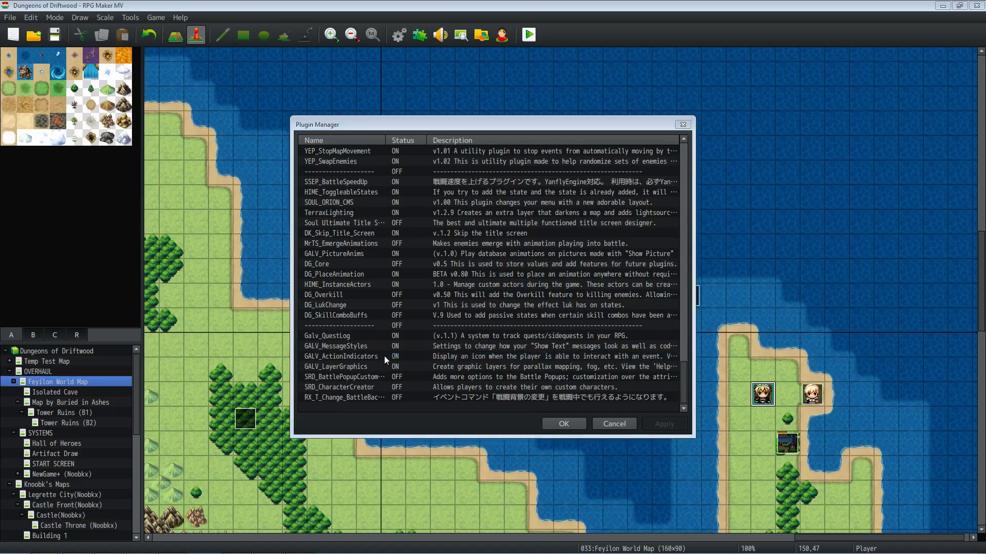
{"action": "double_click", "coordinate": [340, 356]}
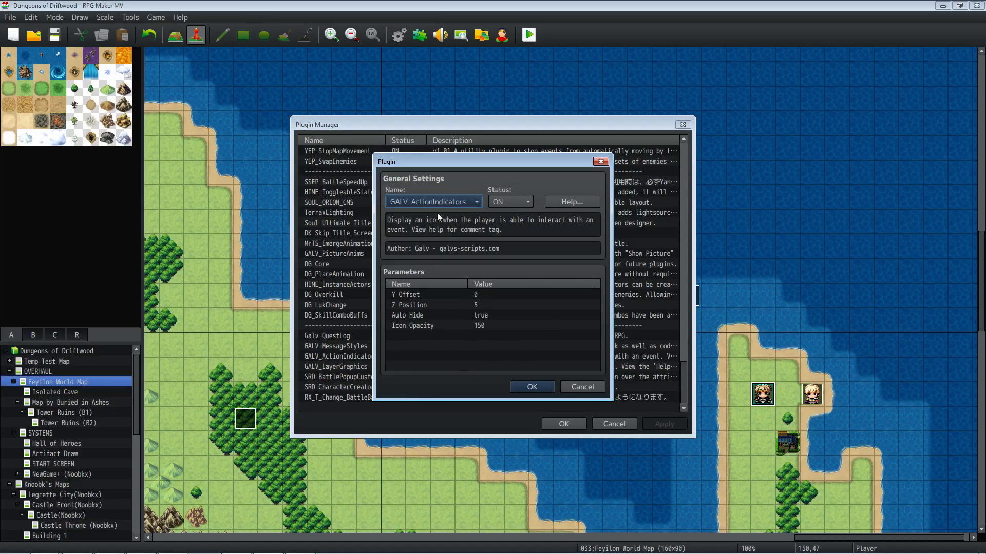
{"action": "left_click", "coordinate": [415, 295]}
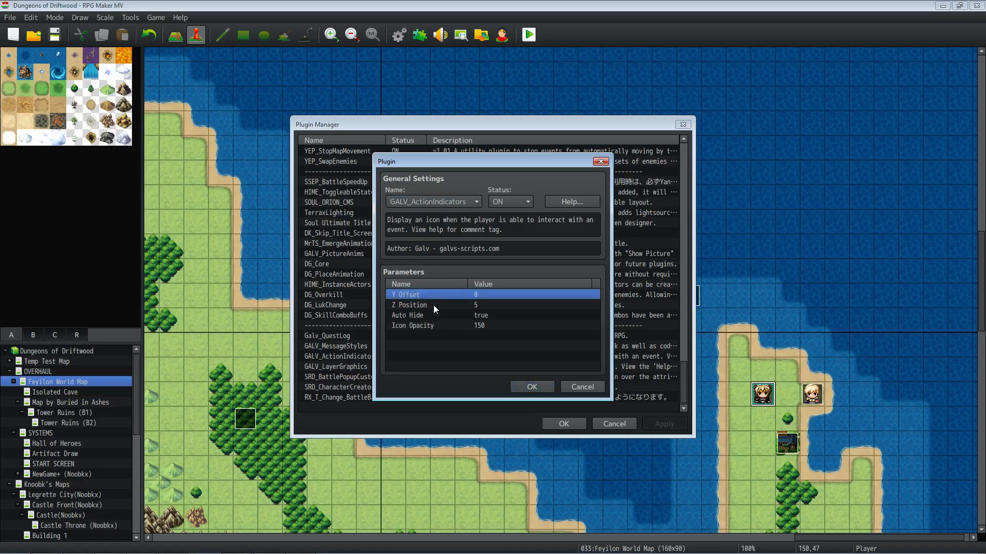
{"action": "double_click", "coordinate": [425, 295]}
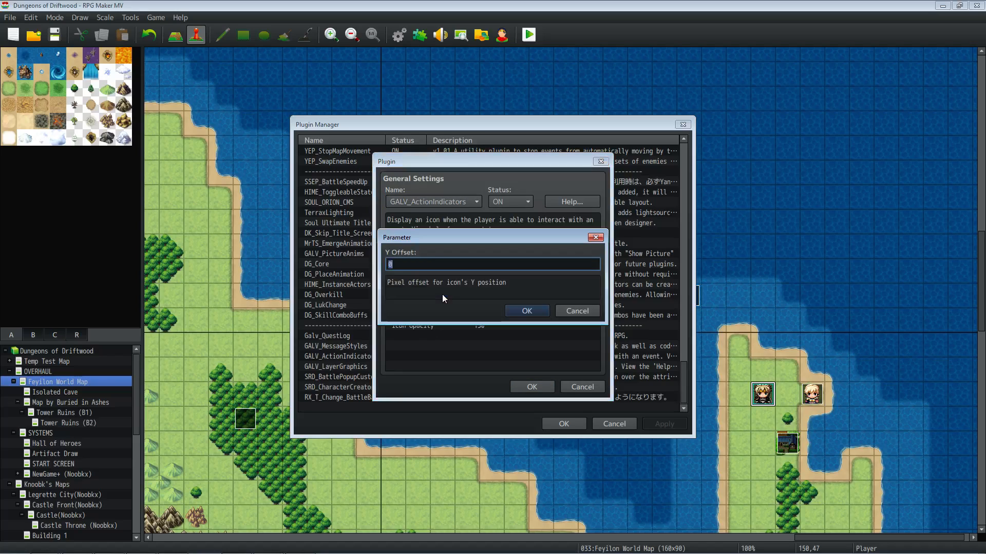
{"action": "mouse_move", "coordinate": [449, 392]}
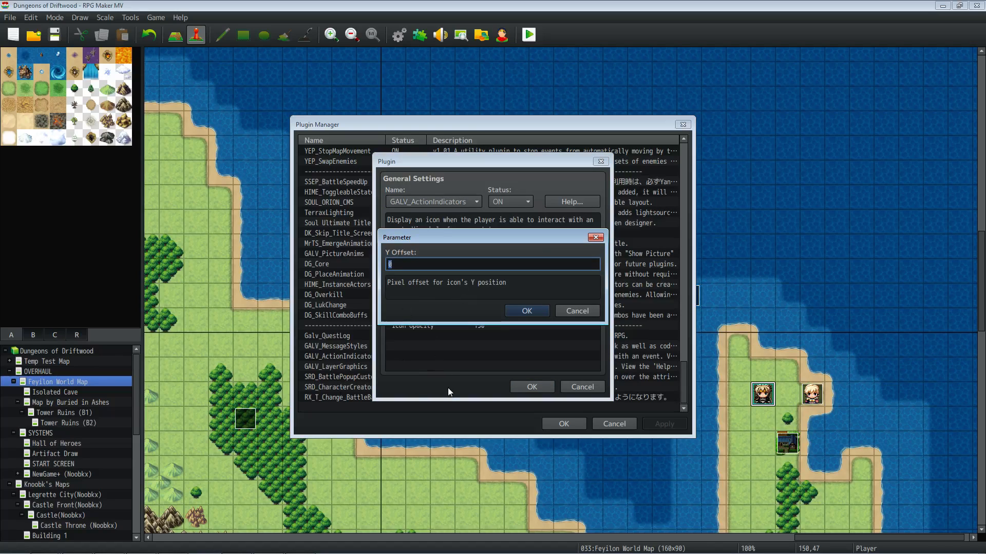
{"action": "mouse_move", "coordinate": [380, 293]}
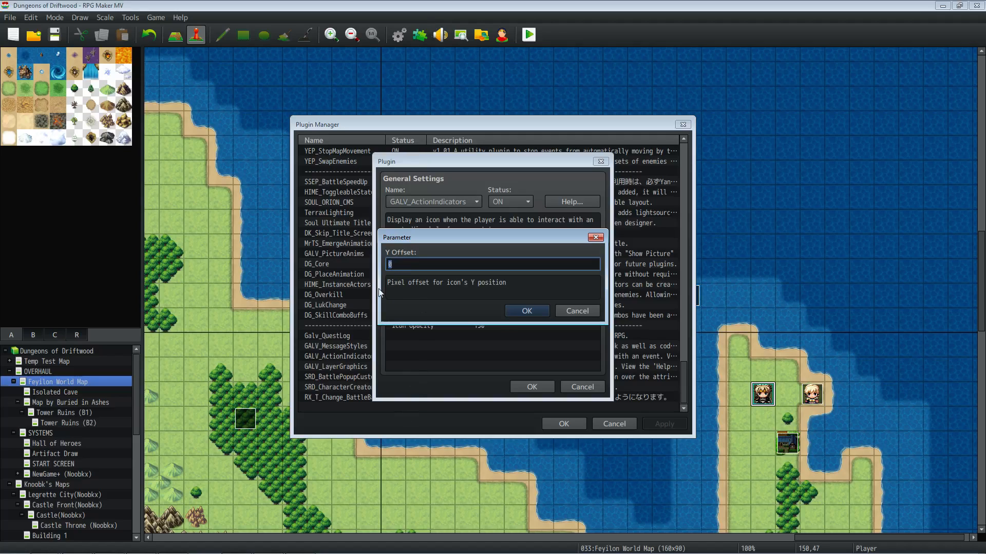
{"action": "mouse_move", "coordinate": [373, 282]}
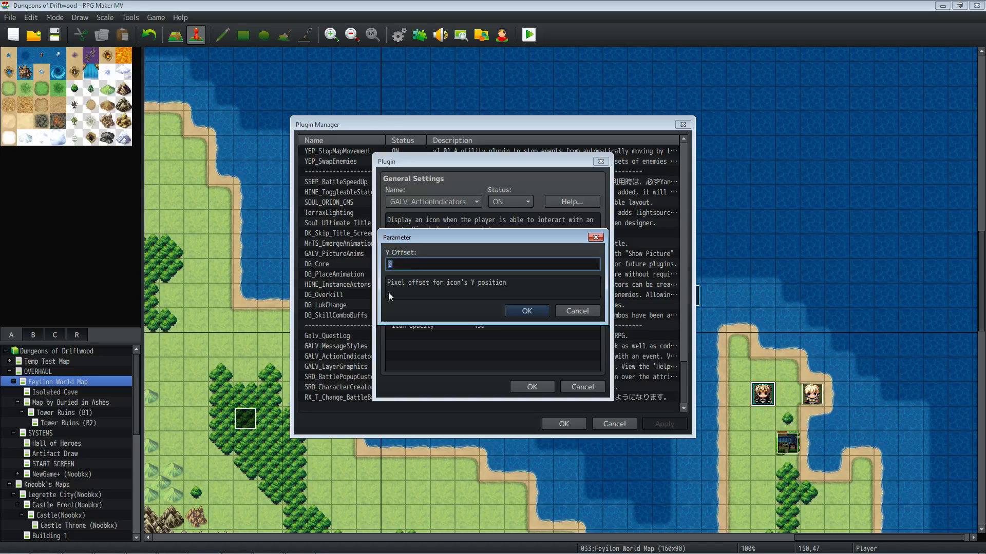
{"action": "mouse_move", "coordinate": [357, 66]}
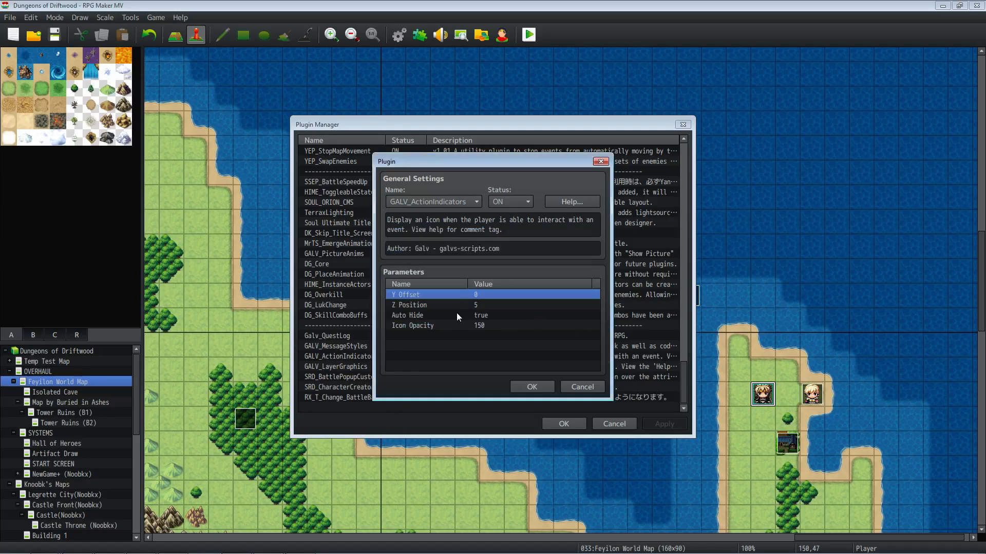
- Set the Icon Opacity parameter to 200
{"action": "left_click", "coordinate": [429, 305]}
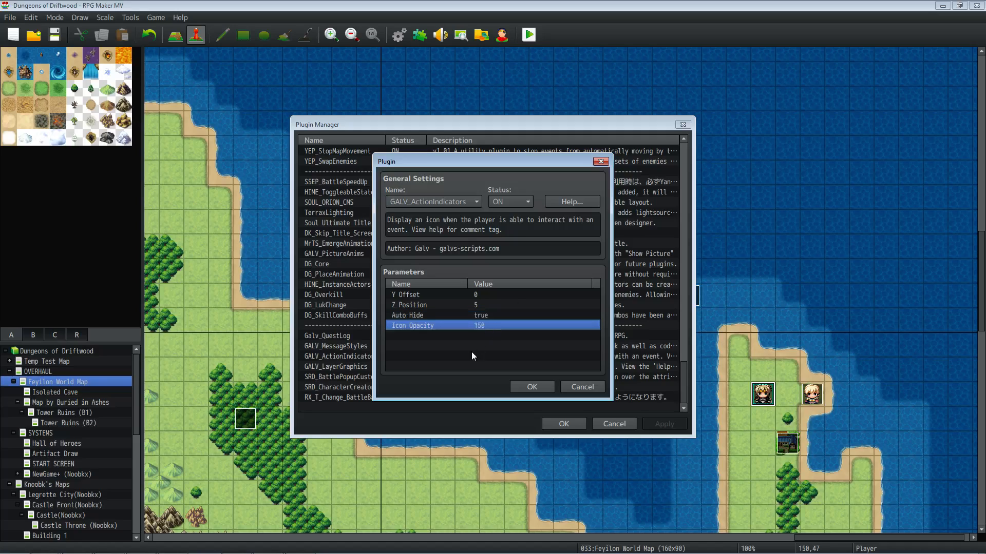
{"action": "mouse_move", "coordinate": [475, 354]}
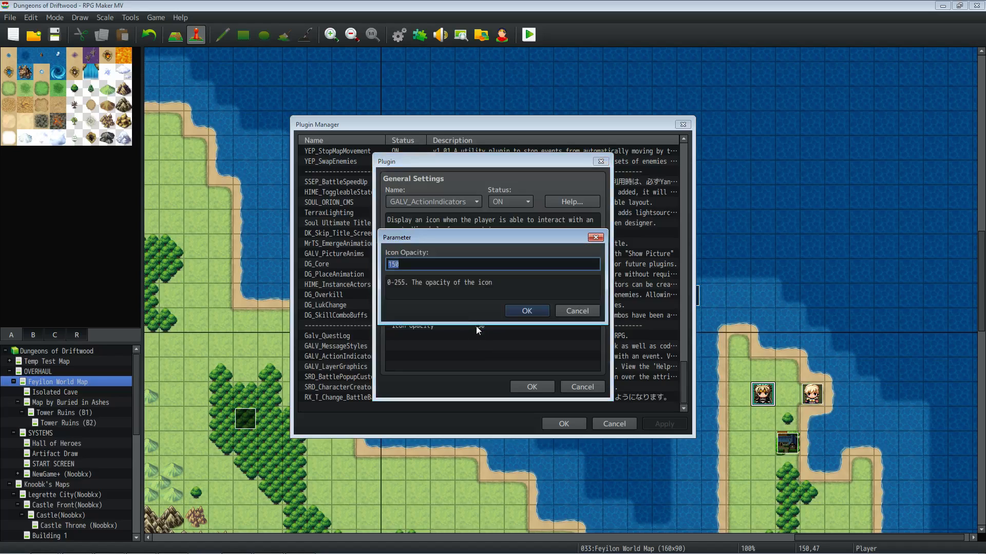
{"action": "type", "text": "200"}
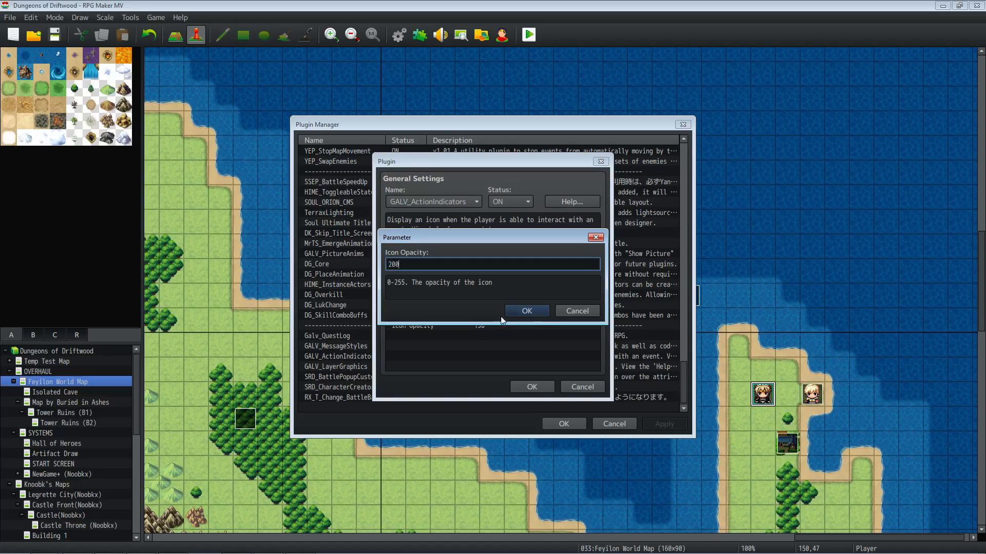
{"action": "left_click", "coordinate": [527, 311]}
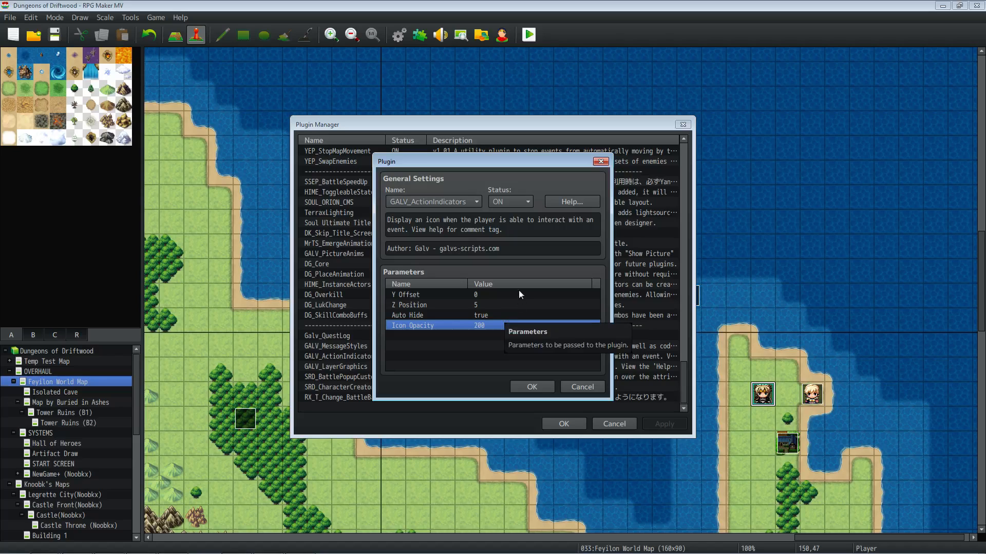
- Read the plugin help, then open NPC event EV013 with its <actionIcon: 1111> comment
{"action": "left_click", "coordinate": [572, 201]}
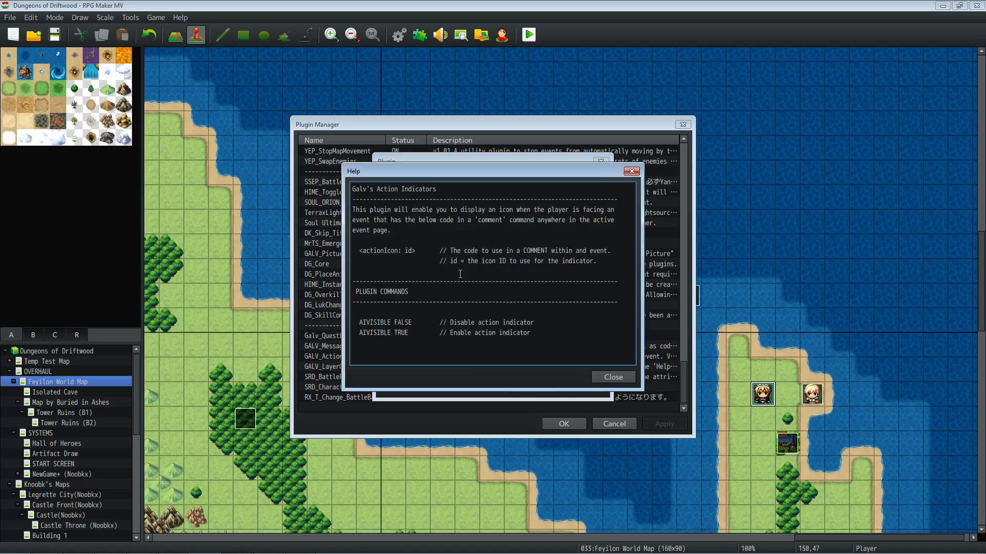
{"action": "double_click", "coordinate": [387, 250]}
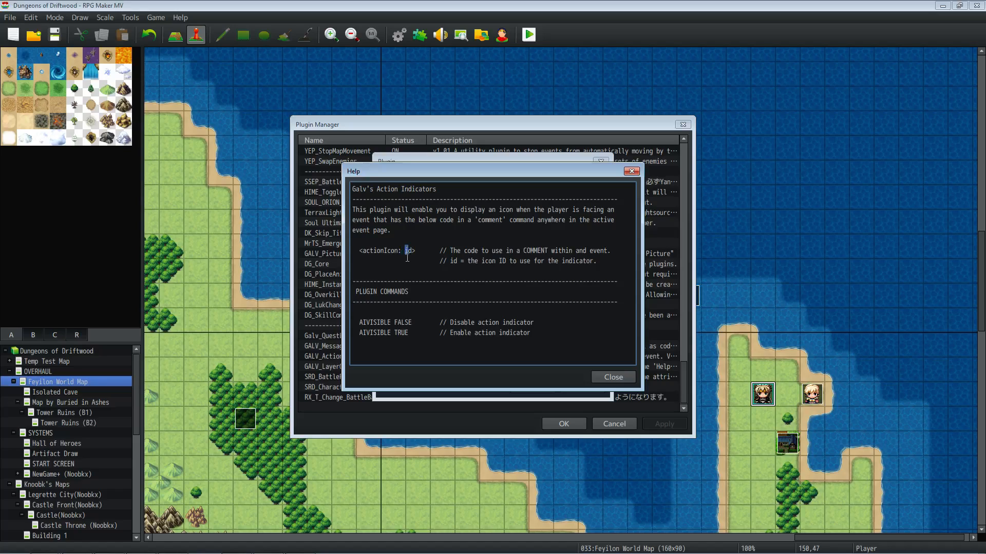
{"action": "double_click", "coordinate": [385, 322]}
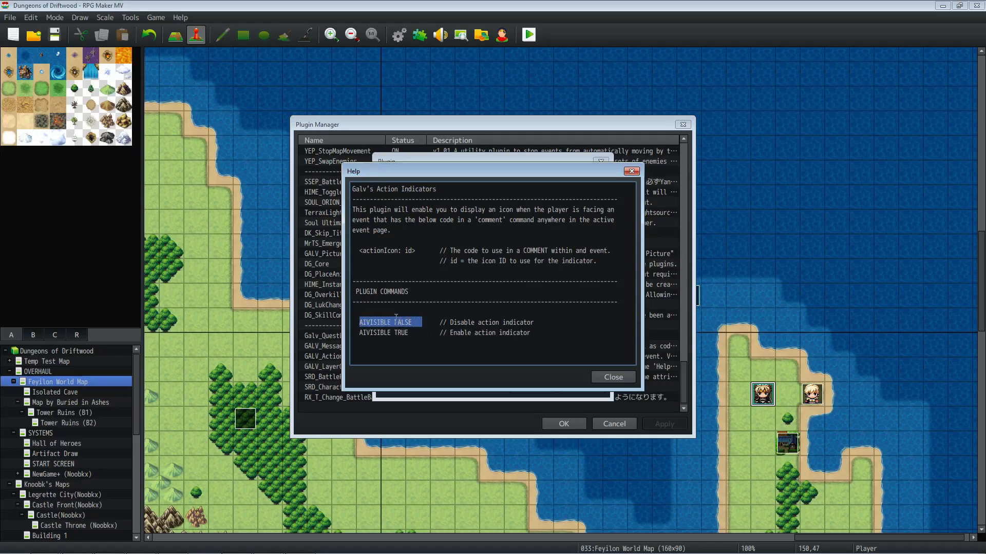
{"action": "mouse_move", "coordinate": [446, 352]}
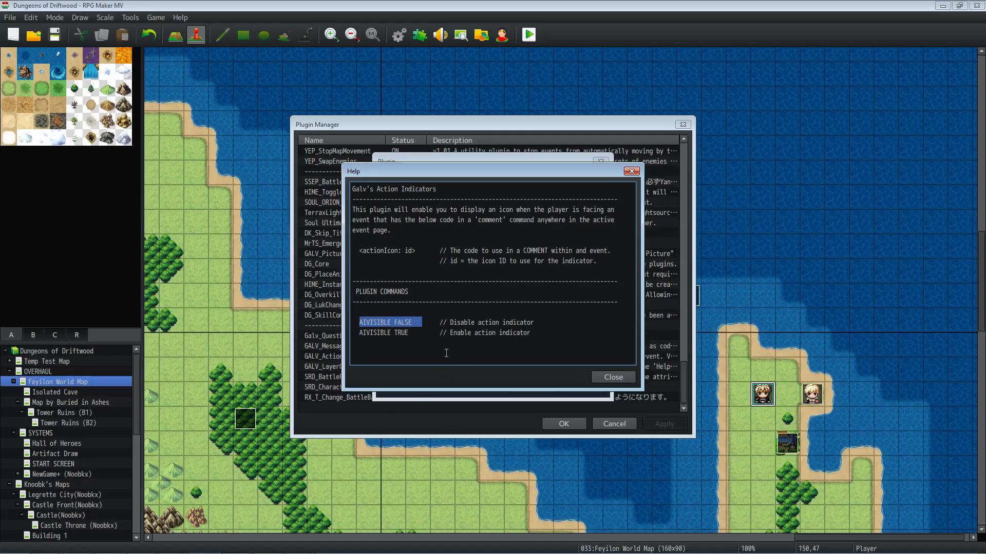
{"action": "double_click", "coordinate": [374, 323]}
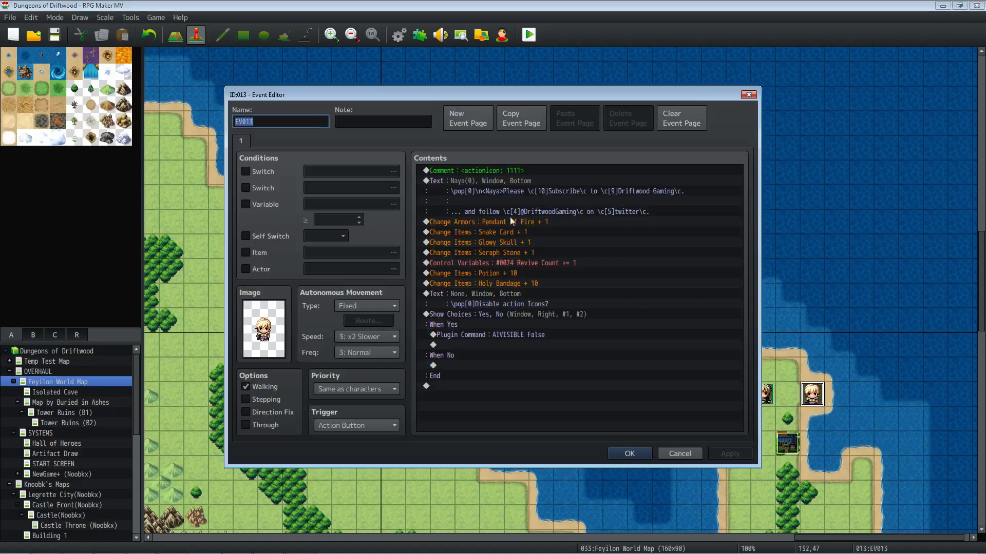
- Inspect EV013's comment and Yes branch, try a Plugin Command, then open Database Items
{"action": "left_click", "coordinate": [478, 170]}
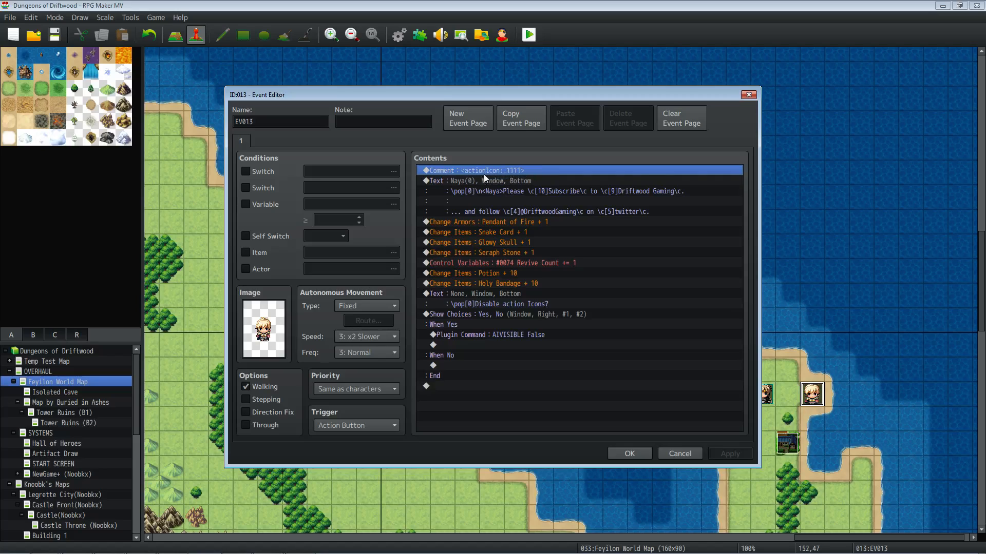
{"action": "mouse_move", "coordinate": [497, 198]}
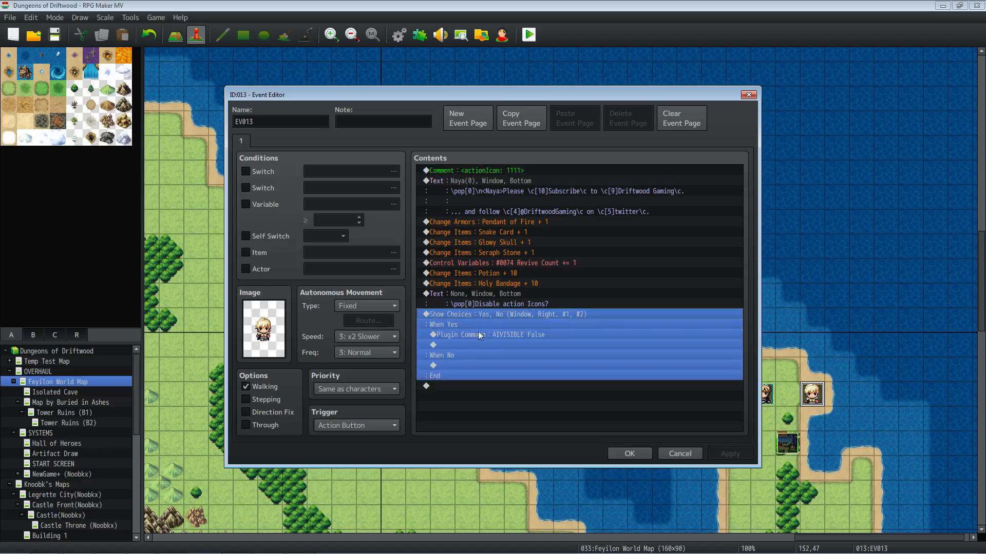
{"action": "right_click", "coordinate": [467, 344]}
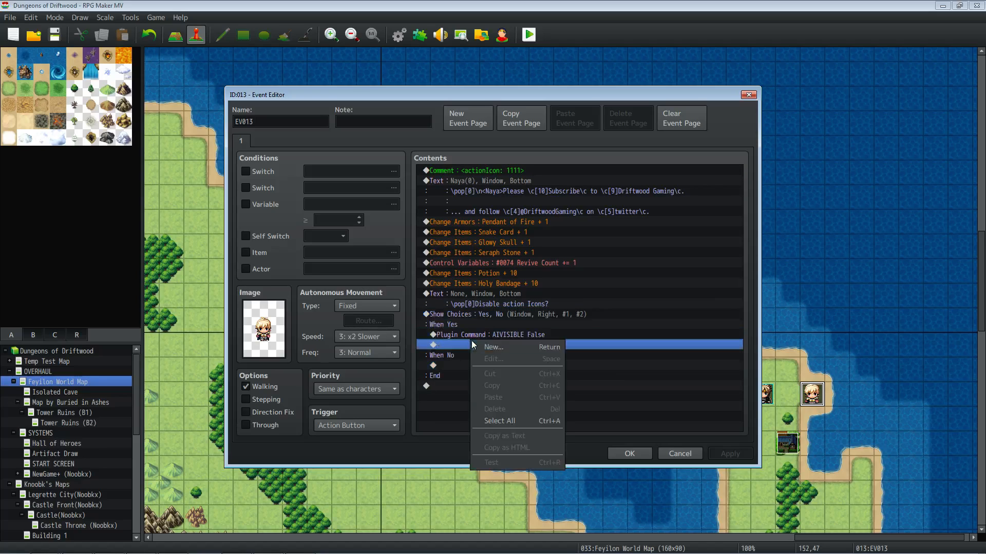
{"action": "left_click", "coordinate": [494, 347]}
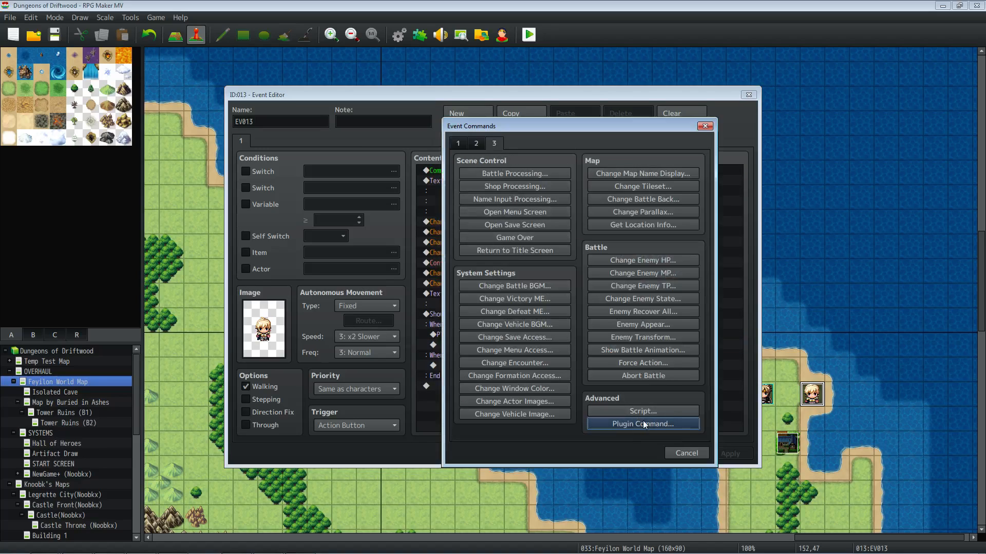
{"action": "left_click", "coordinate": [642, 424]}
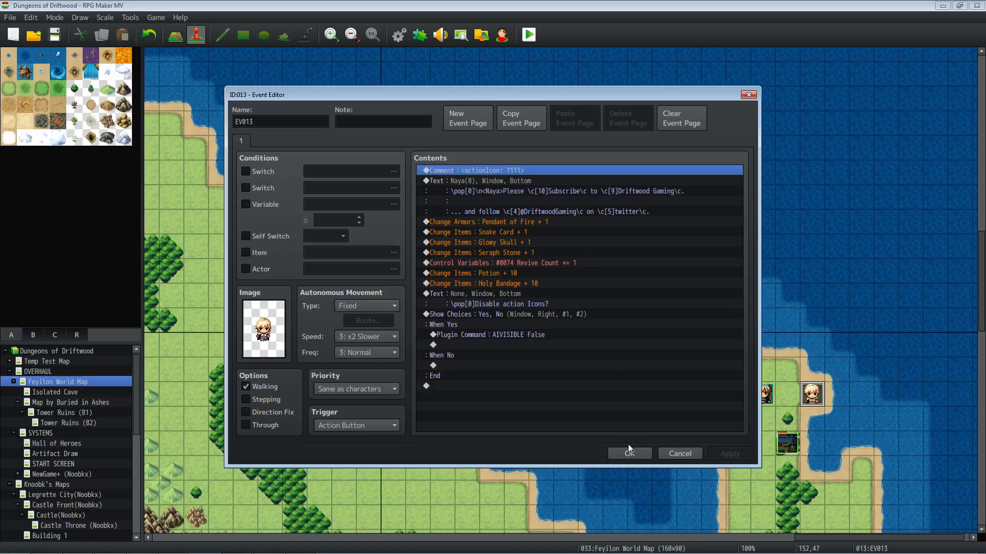
{"action": "left_click", "coordinate": [629, 453]}
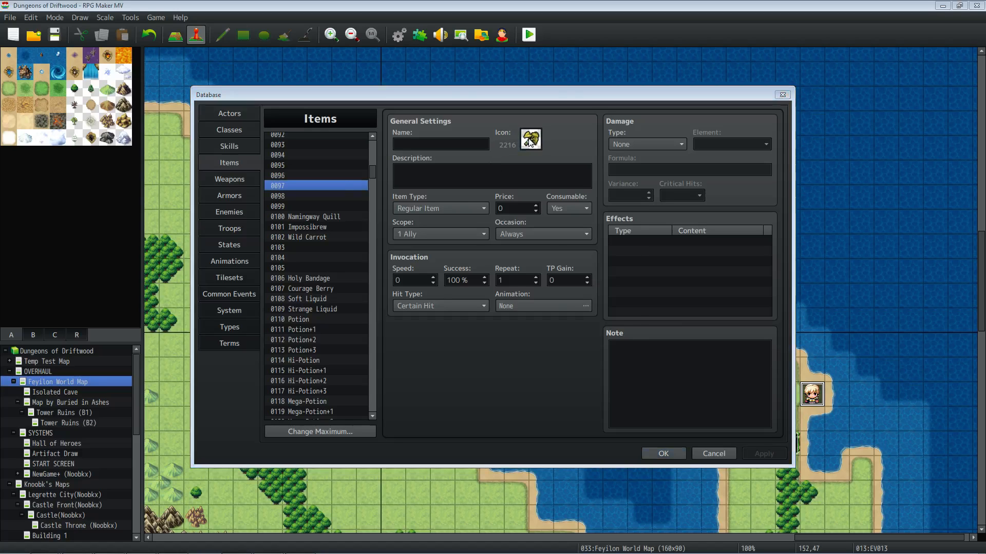
- Assign the blue icon 1415 to item 0097 to read its icon ID
{"action": "left_click", "coordinate": [530, 139]}
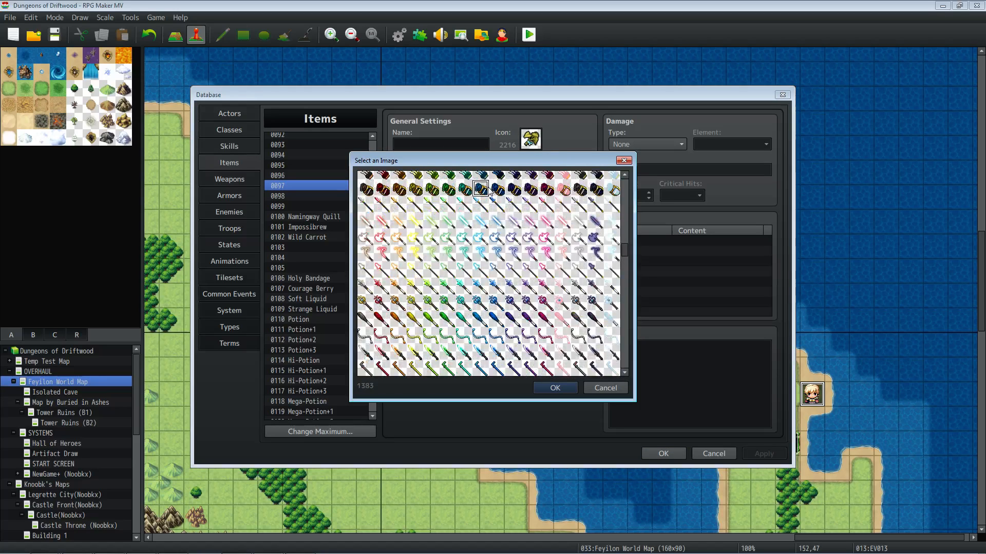
{"action": "left_click", "coordinate": [555, 388]}
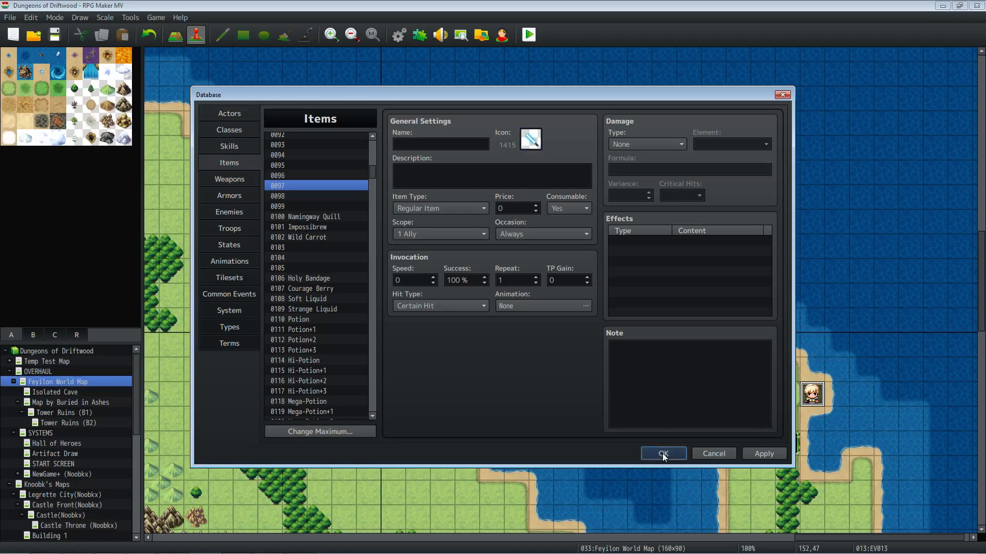
- Close the Database and change EV013's comment to <actionIcon: 1415>
{"action": "left_click", "coordinate": [663, 453]}
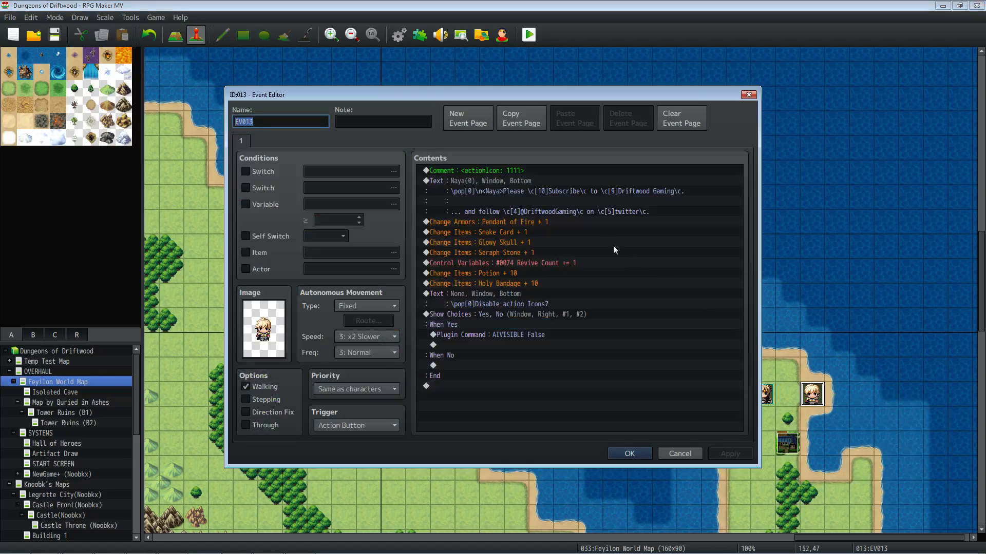
{"action": "double_click", "coordinate": [476, 170]}
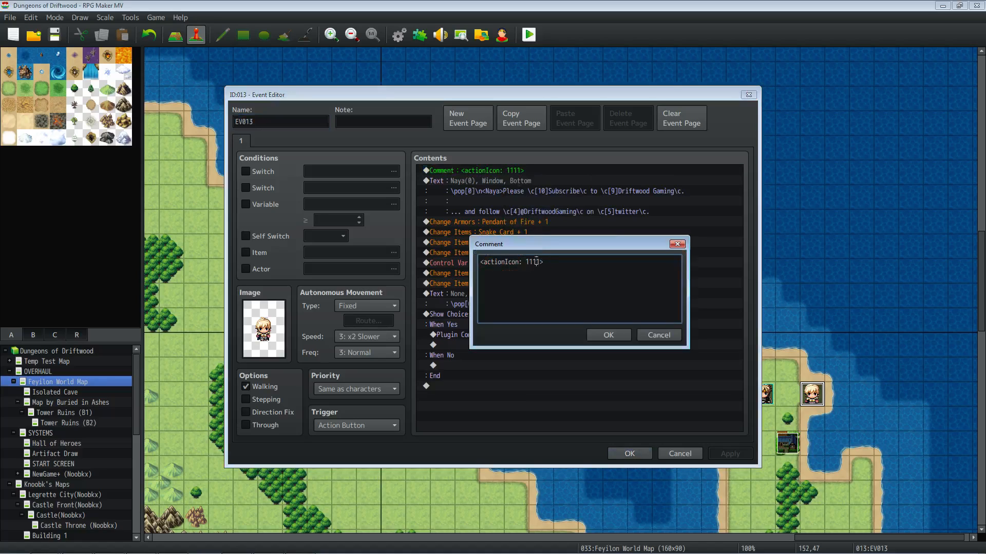
{"action": "type", "text": "1415"}
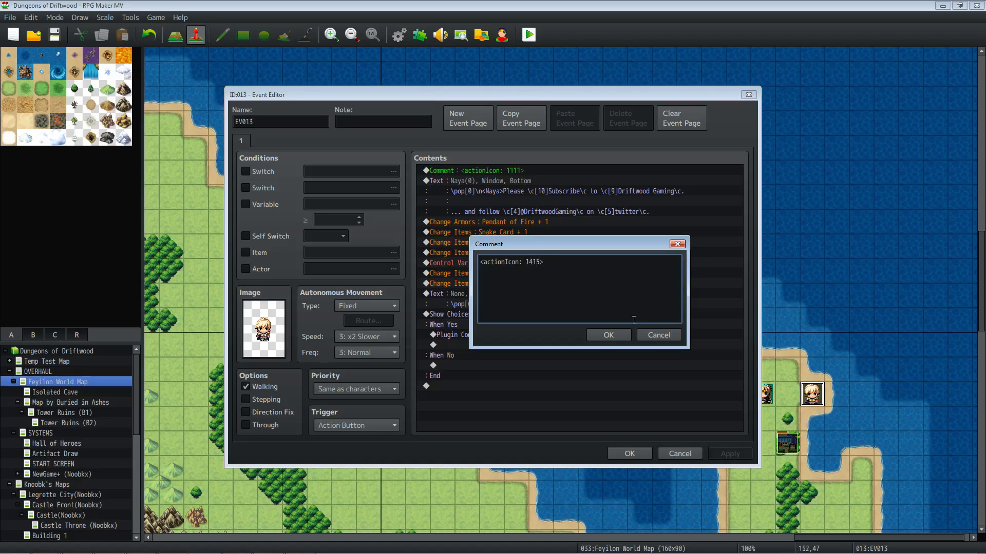
{"action": "left_click", "coordinate": [608, 334]}
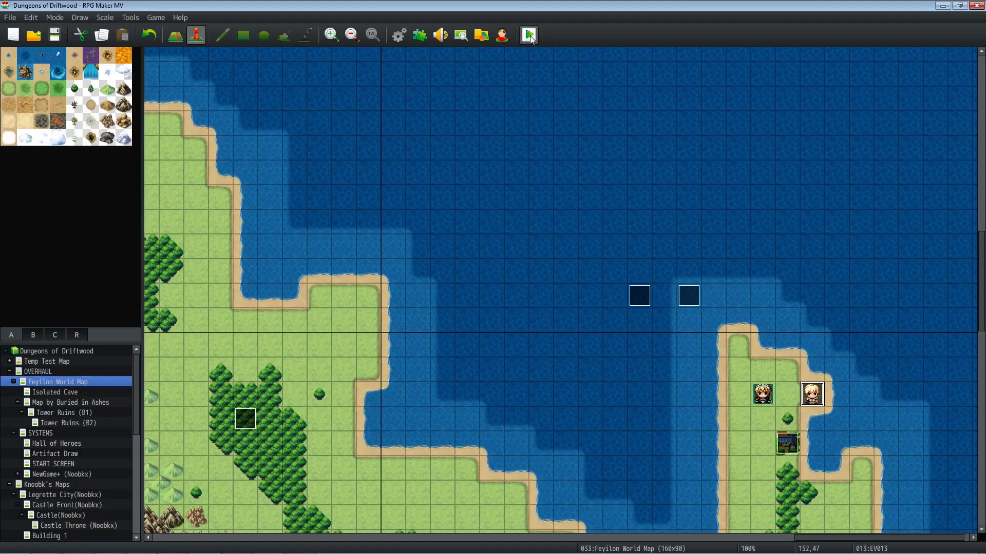
- Launch a playtest and maximize the game window
{"action": "left_click", "coordinate": [528, 34]}
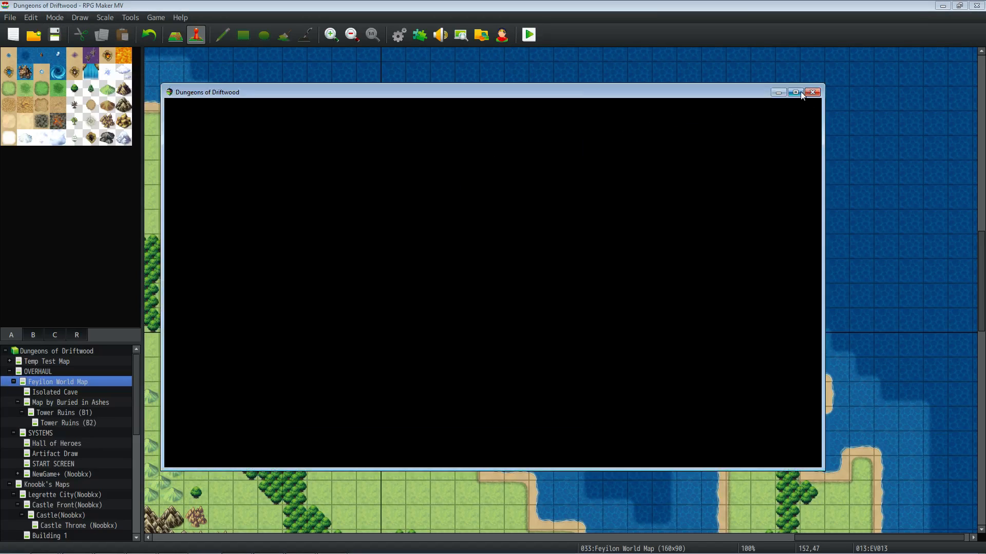
{"action": "left_click", "coordinate": [795, 93]}
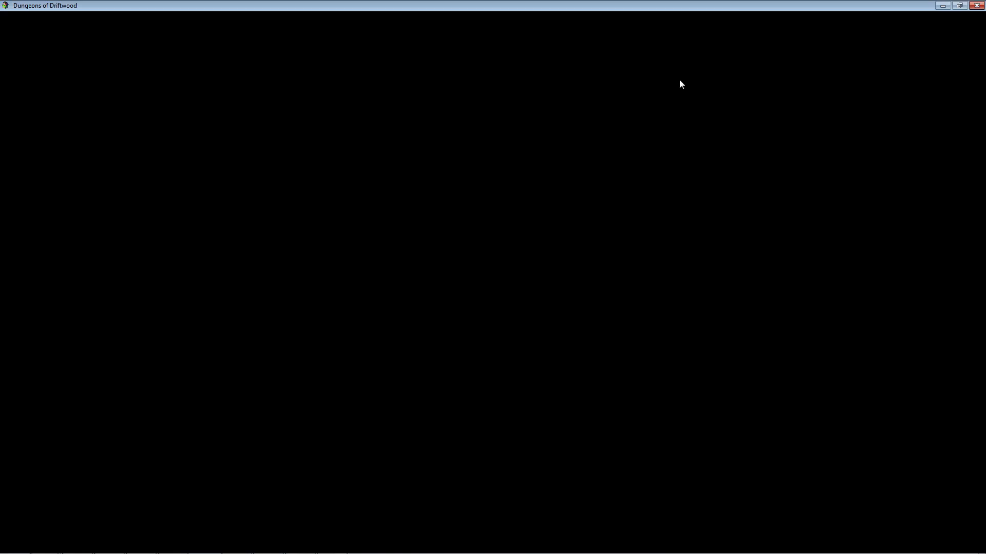